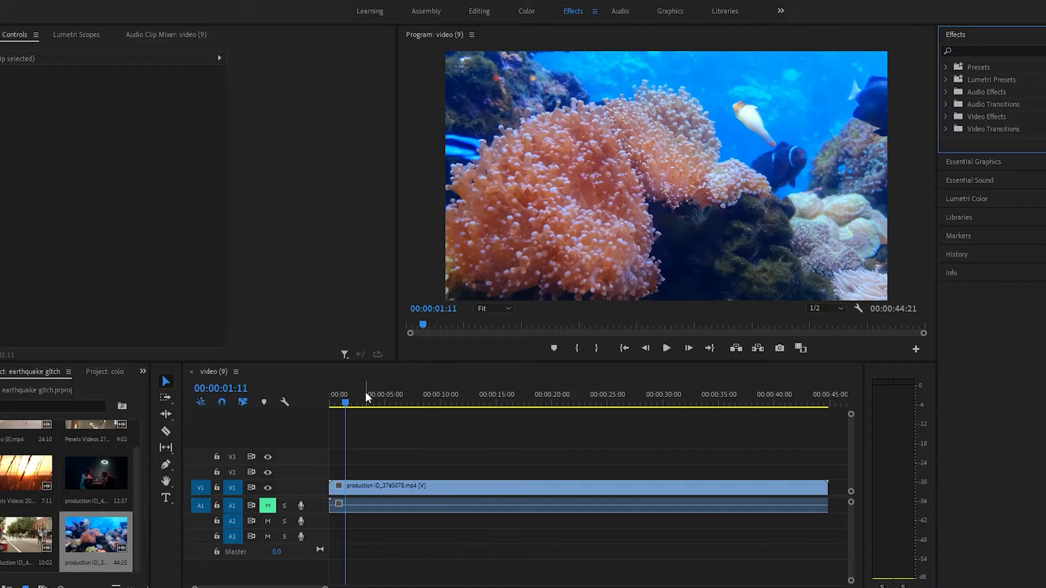
pyautogui.moveTo(380, 400)
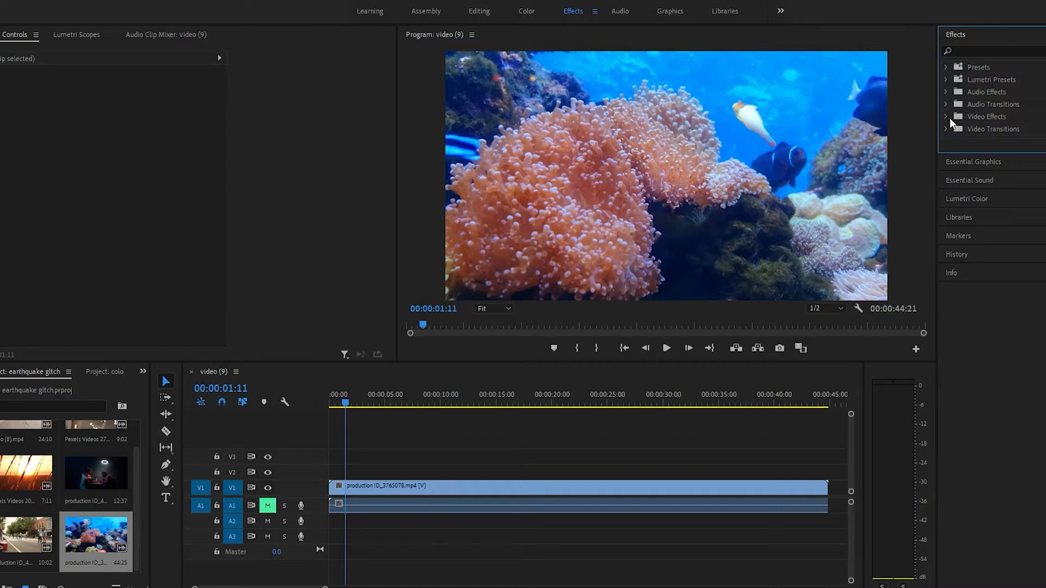
# Expand Video Transitions > Immersive Video to reach the VR Chroma Leaks transition.
pyautogui.click(947, 128)
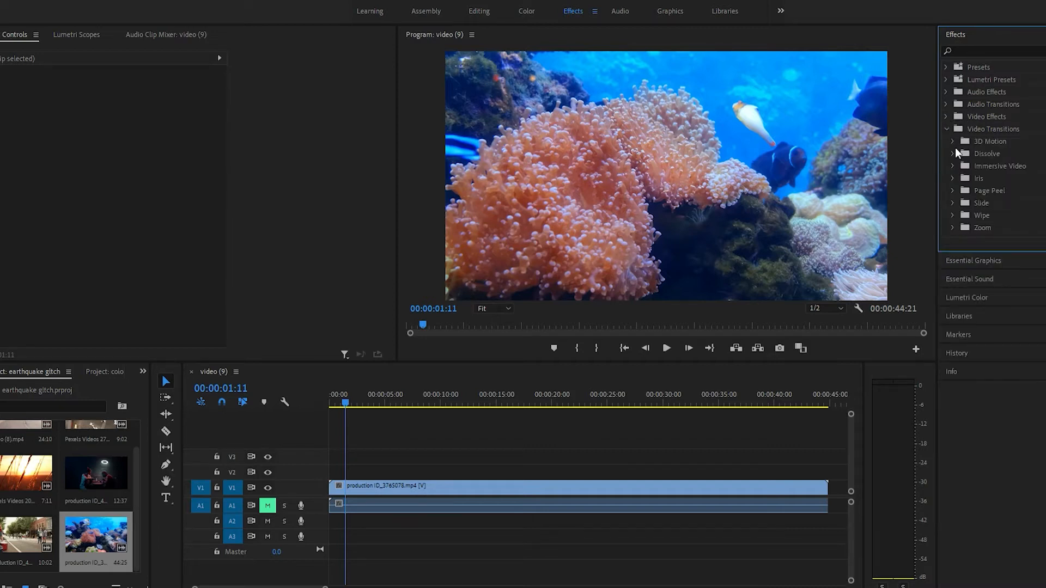
pyautogui.click(953, 165)
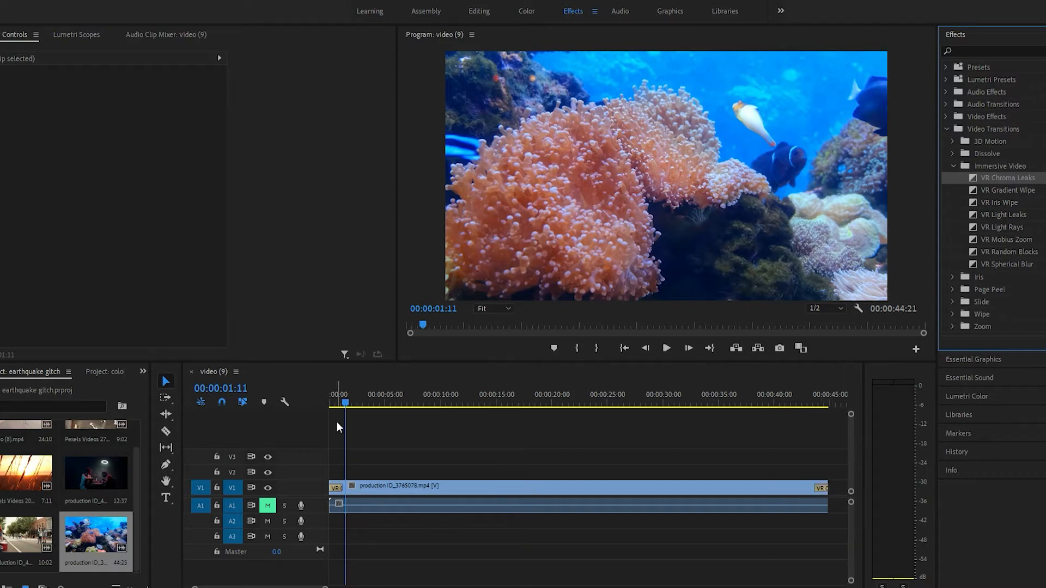
# Play the sequence from 00:00 to preview the opening chroma leaks transition.
pyautogui.click(328, 395)
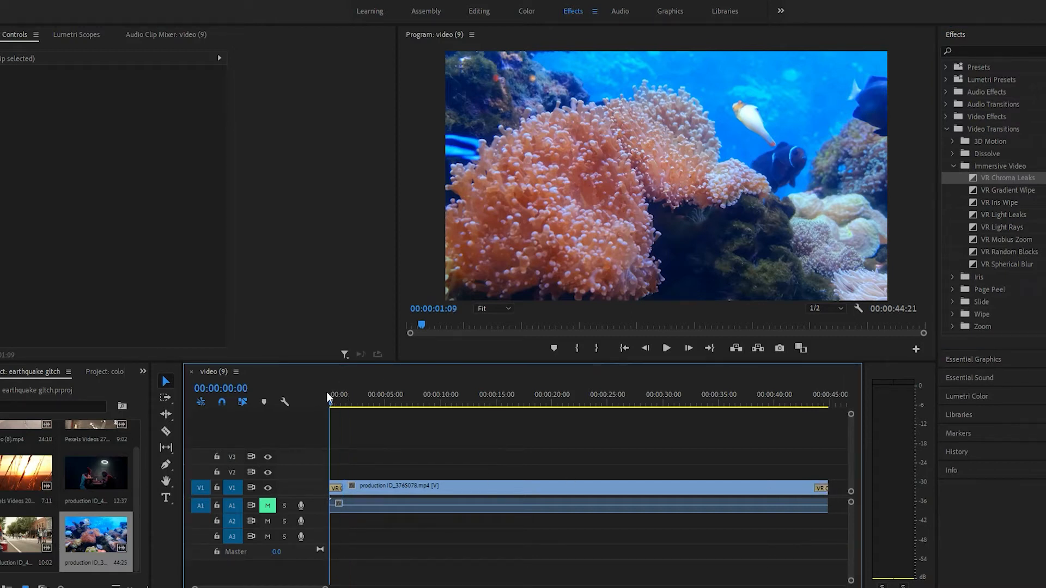
pyautogui.click(666, 347)
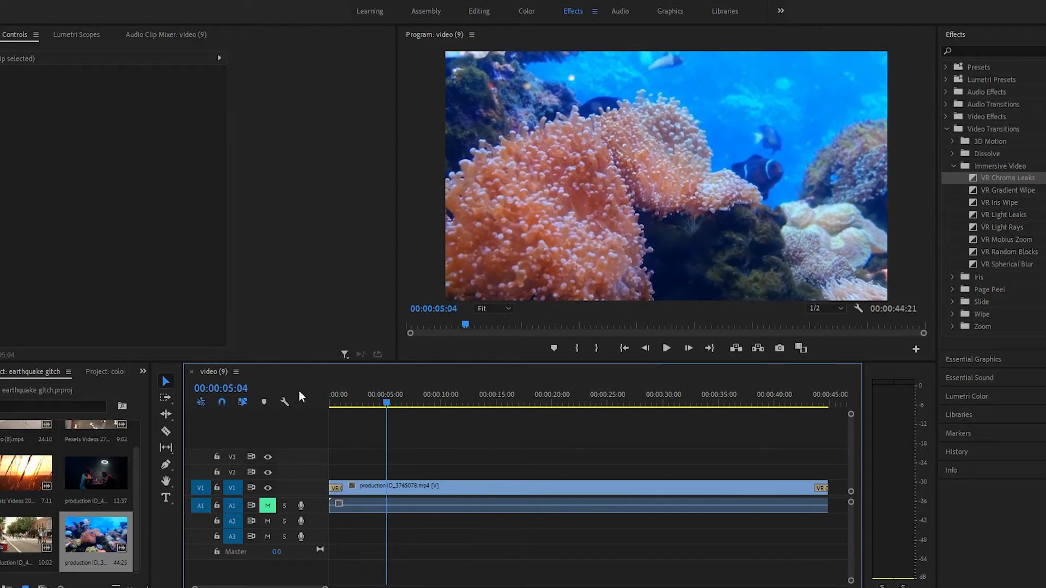
pyautogui.moveTo(753, 304)
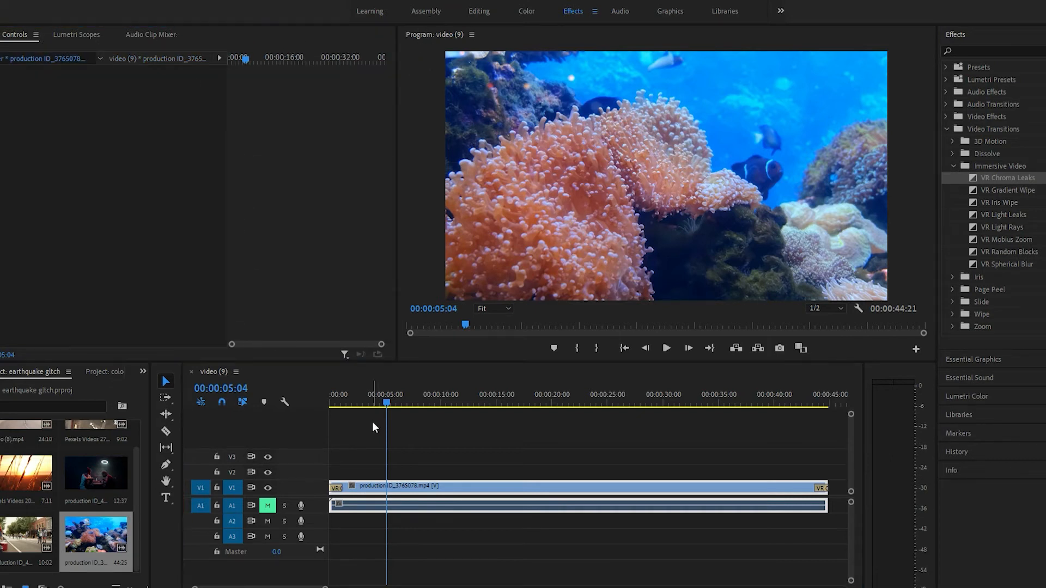
# Select the opening transition and enable Auto VR Properties in Effect Controls.
pyautogui.click(335, 486)
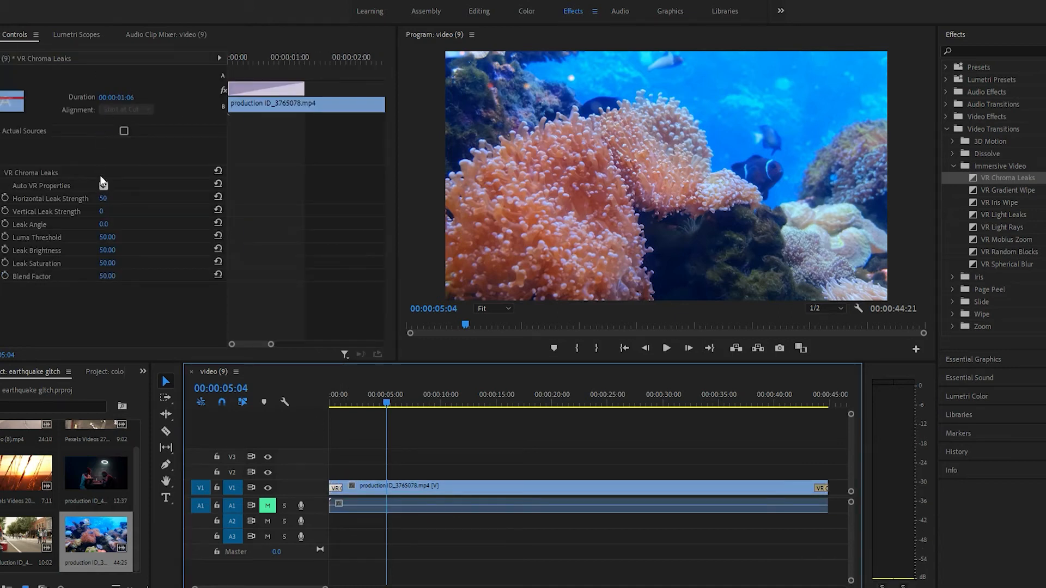
pyautogui.click(103, 185)
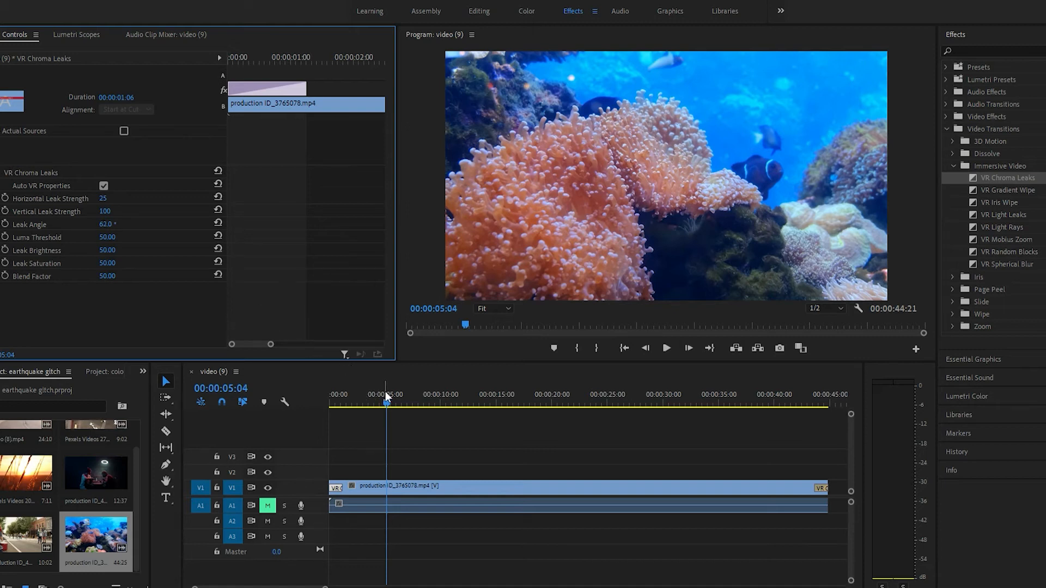
# Raise the leak angle to 153°, luma threshold 99, brightness 100, saturation 99, and replay.
pyautogui.click(329, 395)
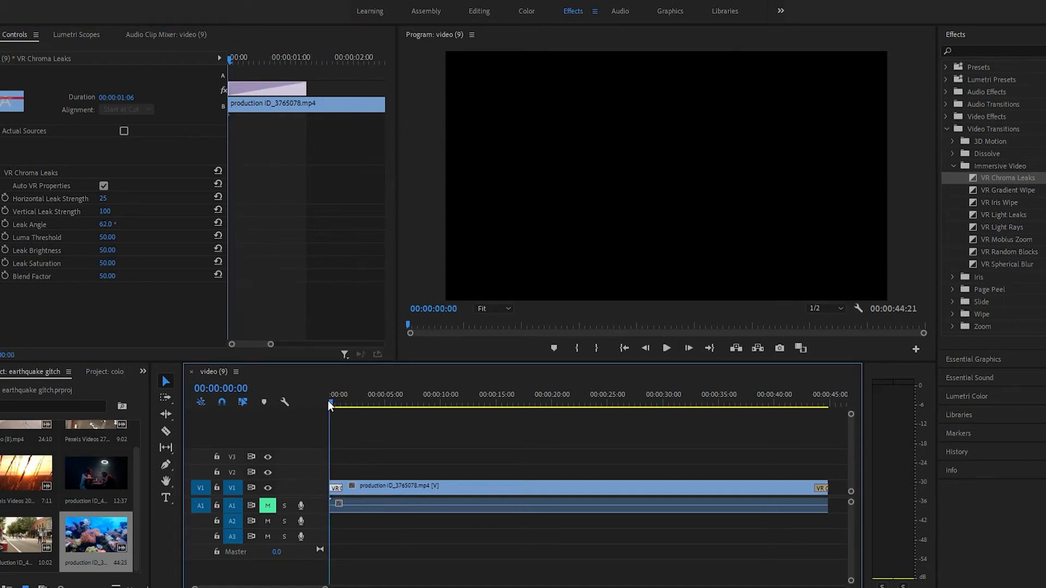
pyautogui.click(665, 347)
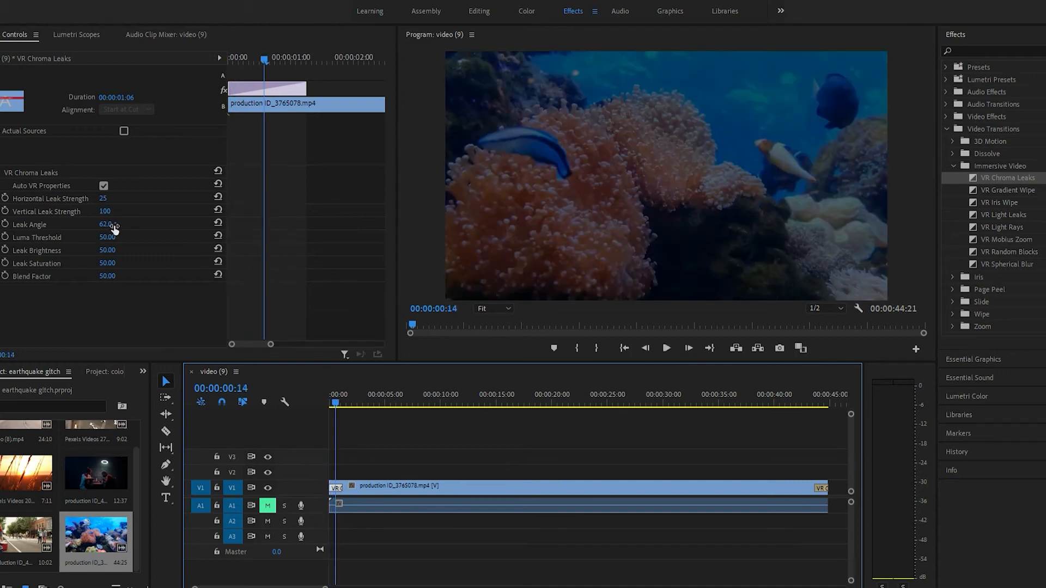
pyautogui.moveTo(108, 224); pyautogui.dragTo(141, 224)
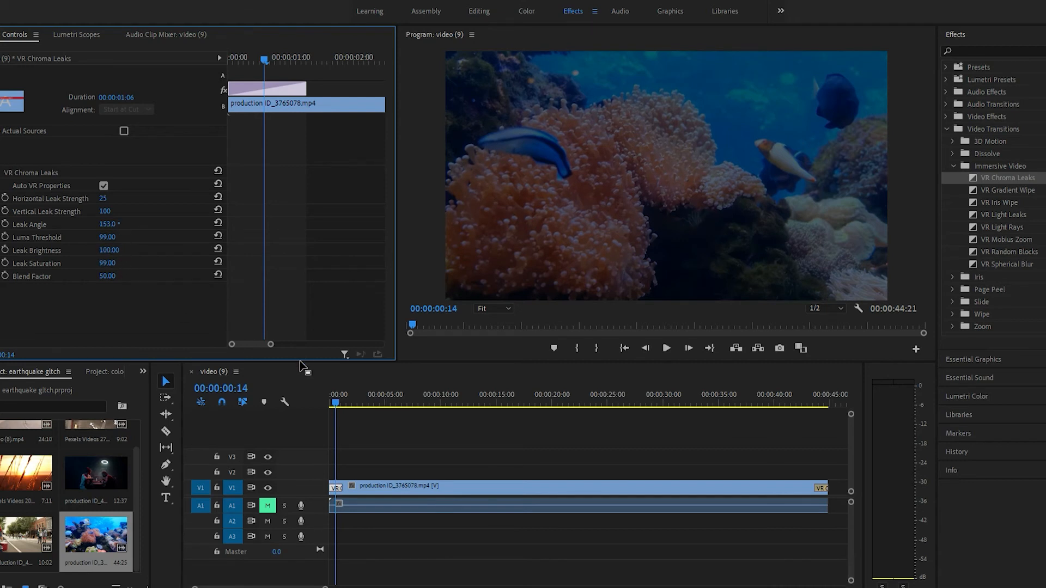
pyautogui.click(666, 348)
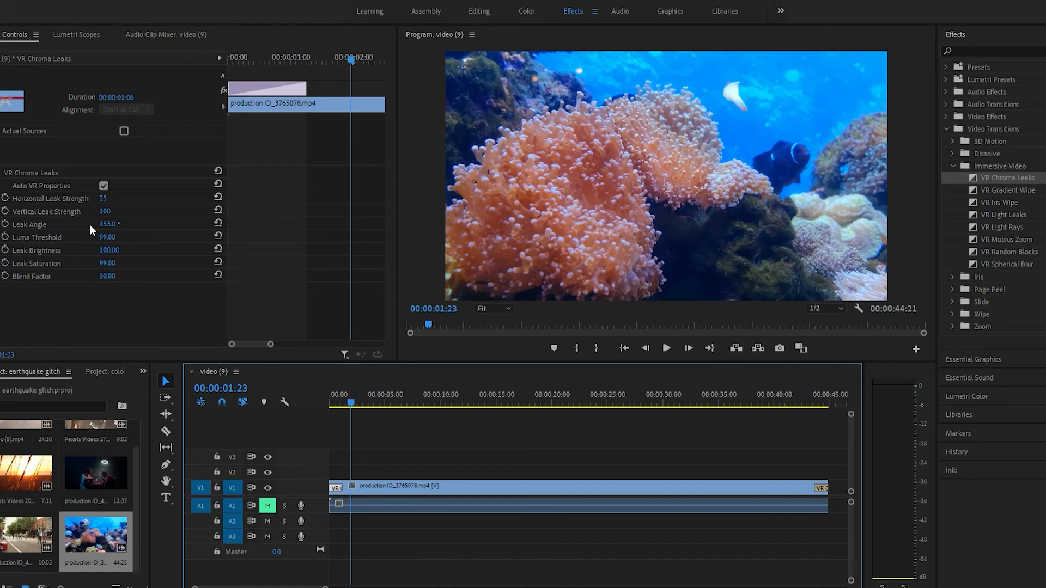
pyautogui.click(104, 185)
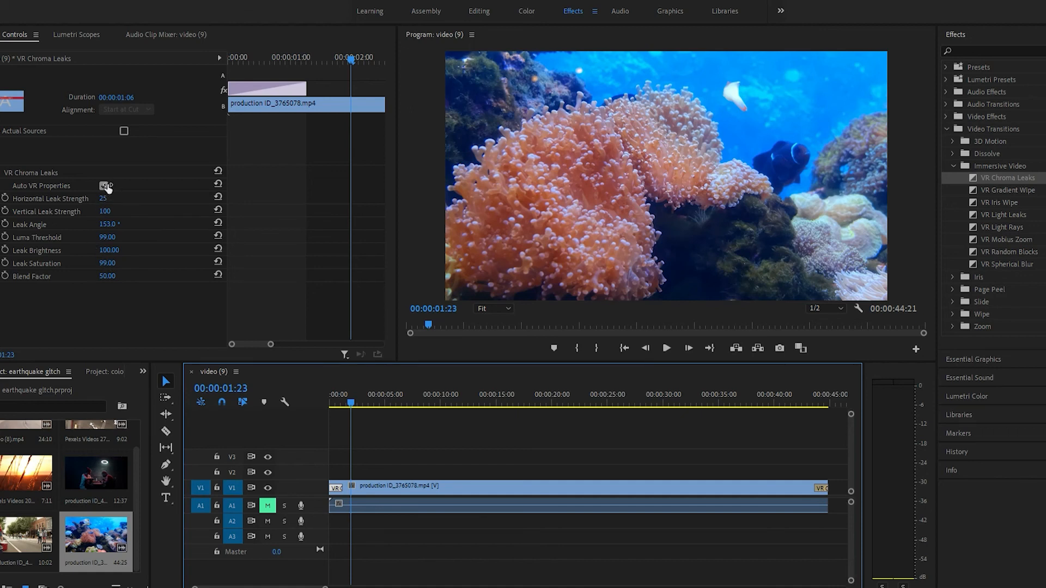
pyautogui.click(103, 185)
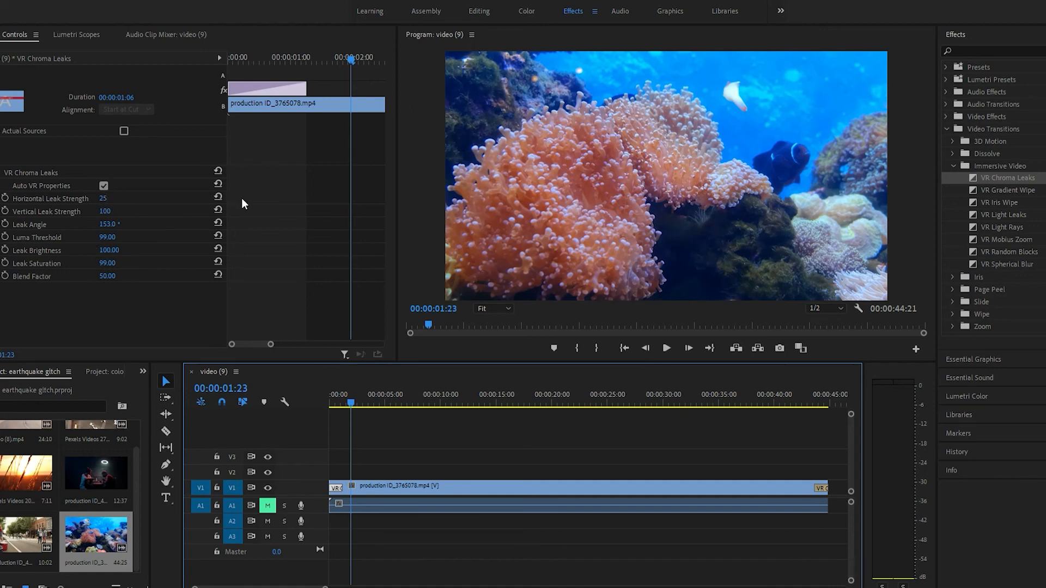
pyautogui.moveTo(254, 213)
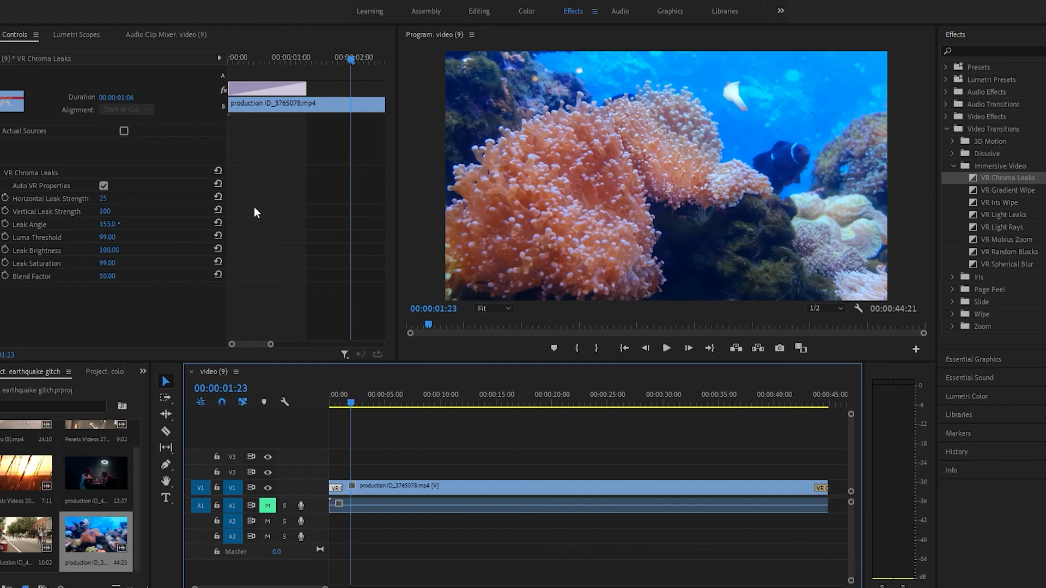